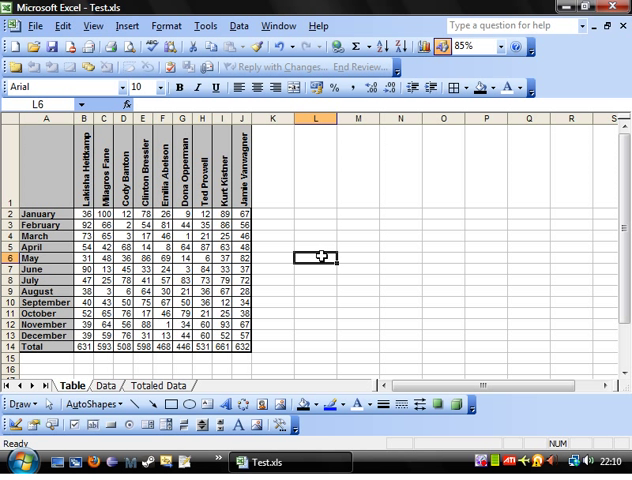
pyautogui.click(290, 334)
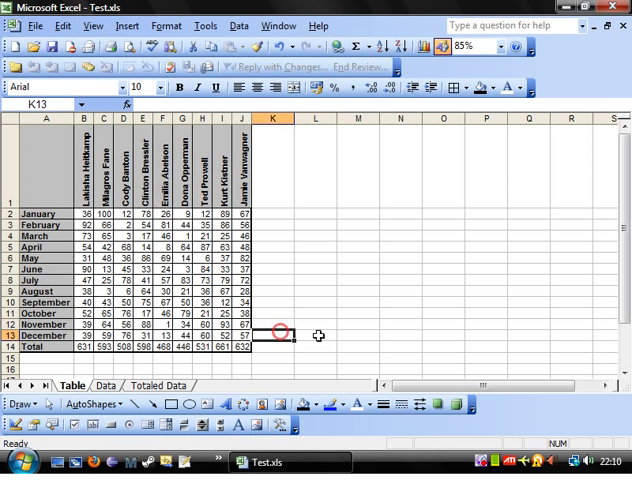
pyautogui.click(316, 335)
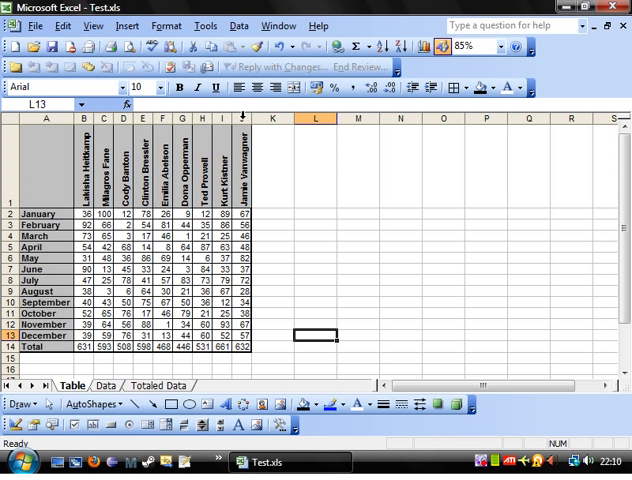
pyautogui.click(239, 118)
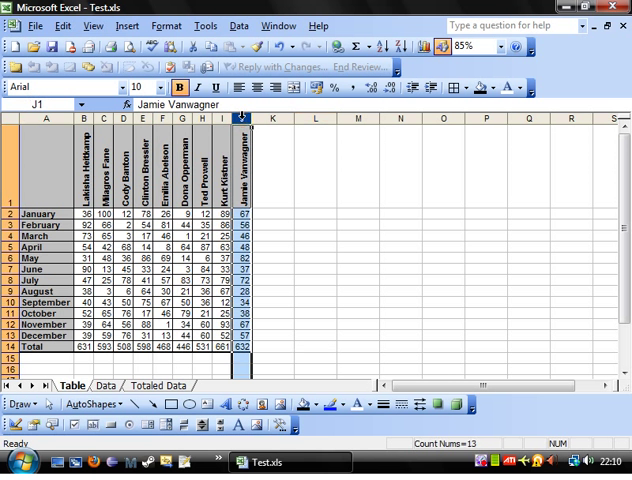
pyautogui.click(211, 119)
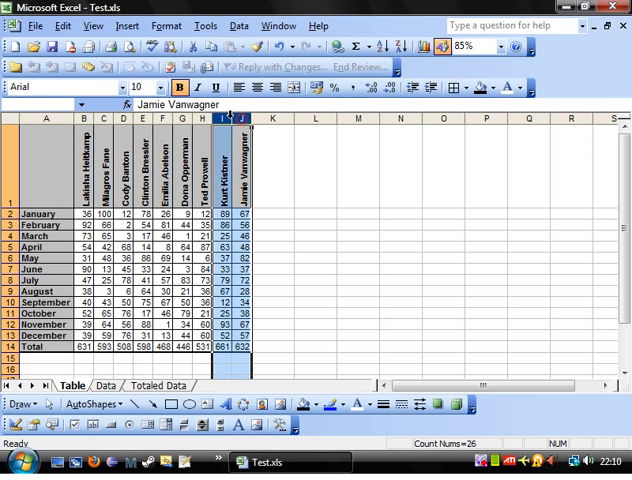
pyautogui.click(271, 119)
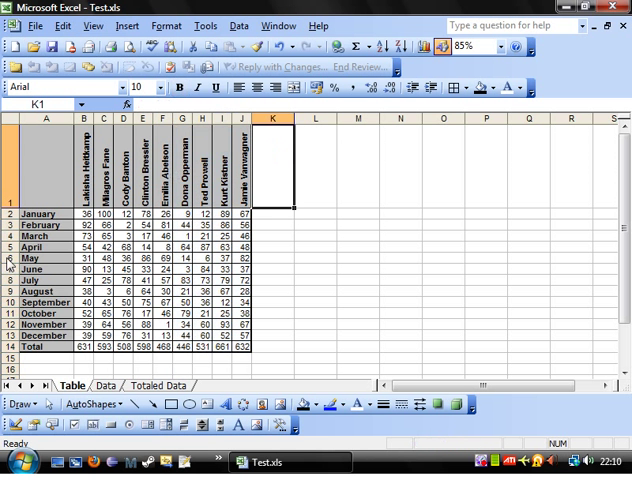
pyautogui.click(528, 290)
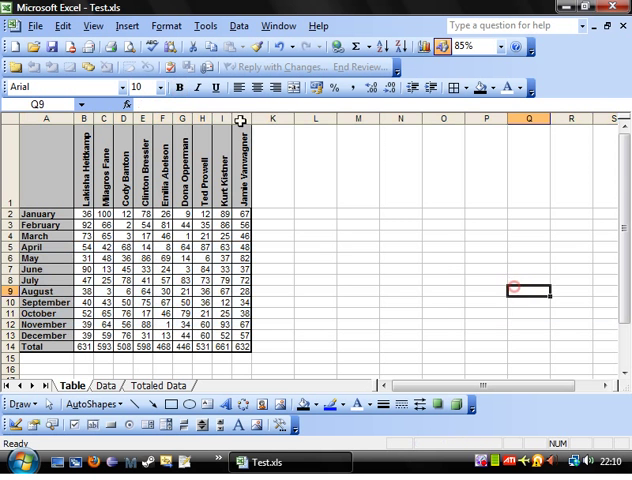
pyautogui.rightClick(240, 118)
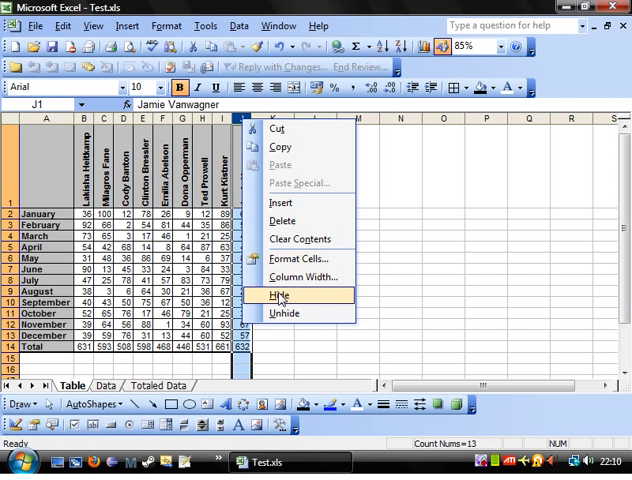
pyautogui.click(280, 296)
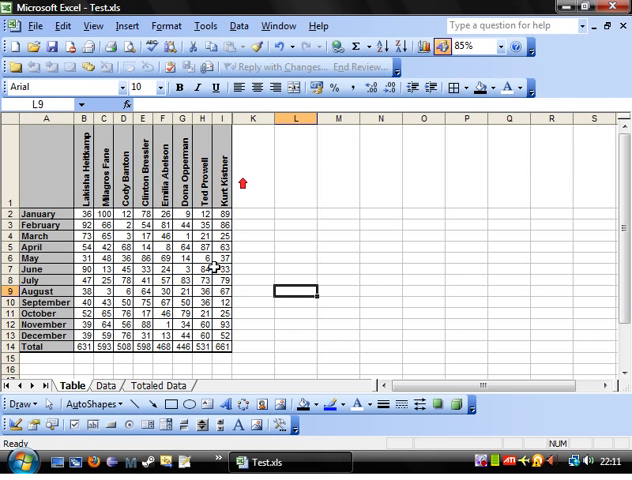
pyautogui.click(221, 119)
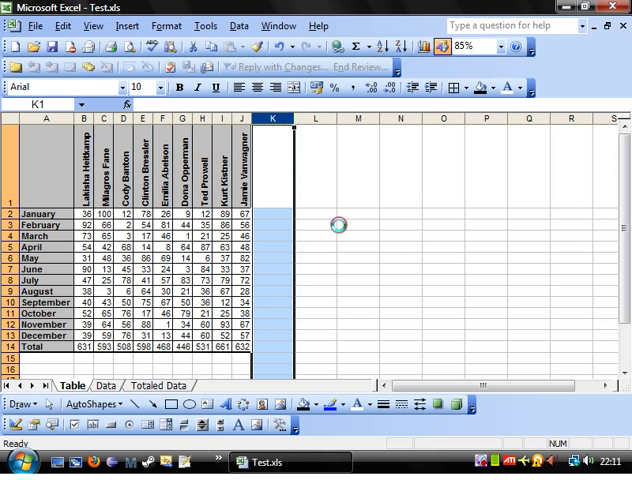
pyautogui.rightClick(249, 118)
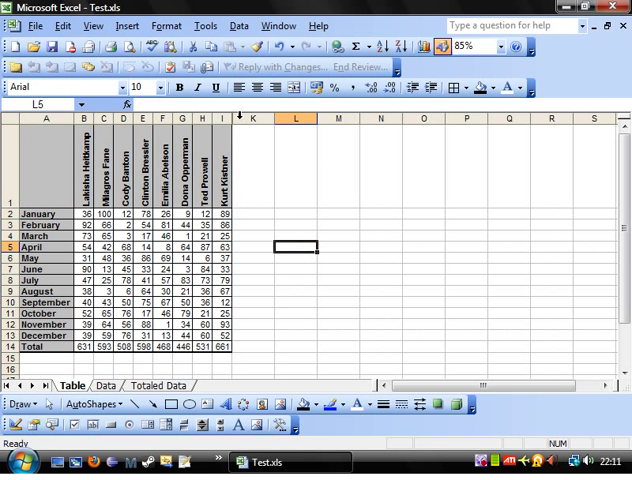
pyautogui.rightClick(246, 119)
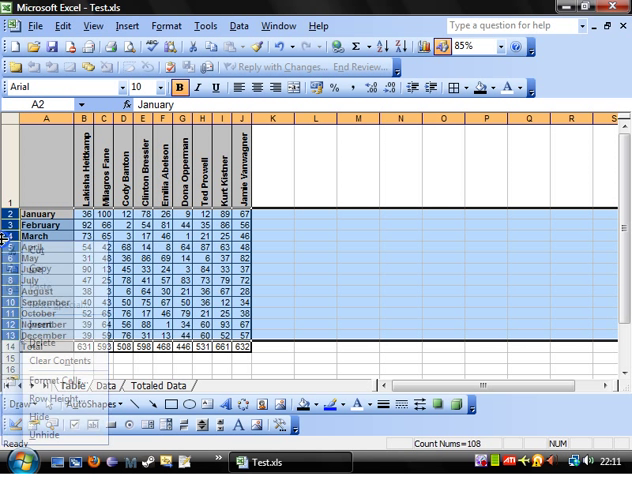
# Step: Hide the January–December rows leaving only Total, then unhide them to restore the full table
pyautogui.click(42, 417)
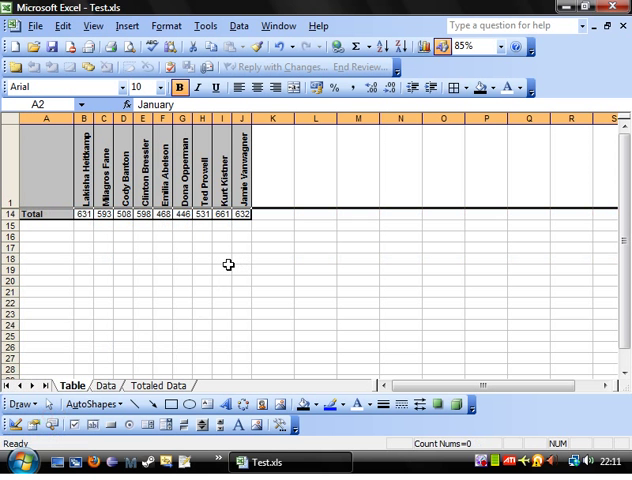
pyautogui.click(204, 268)
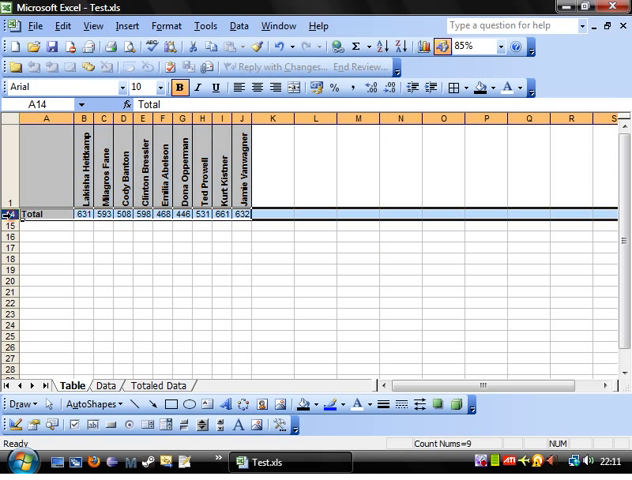
pyautogui.click(84, 236)
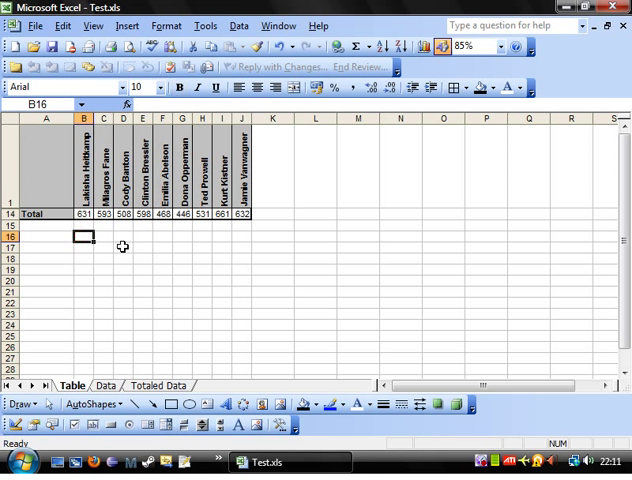
pyautogui.click(47, 236)
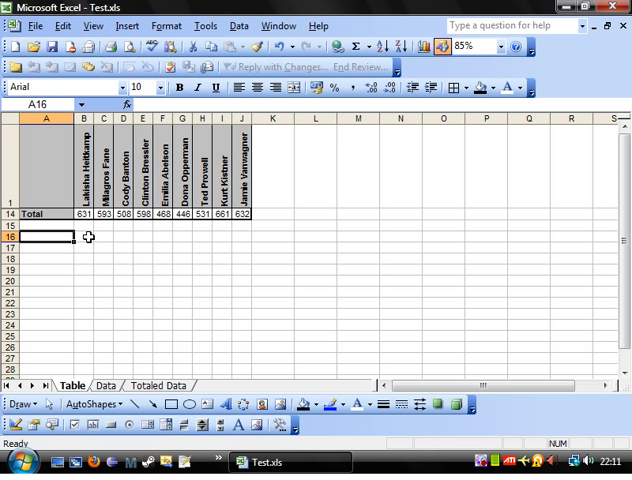
pyautogui.click(84, 237)
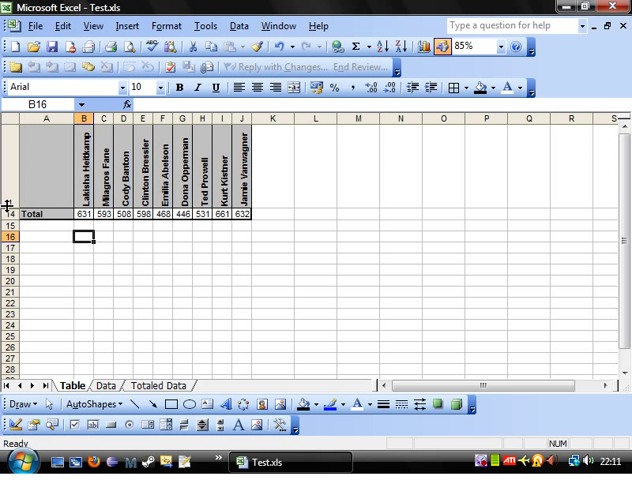
pyautogui.click(10, 200)
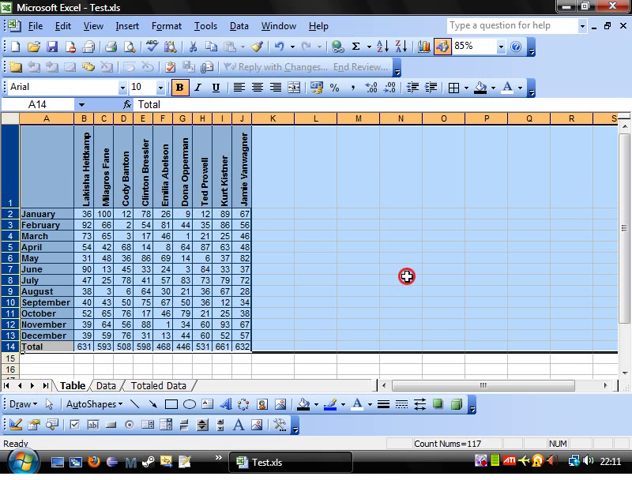
pyautogui.click(399, 280)
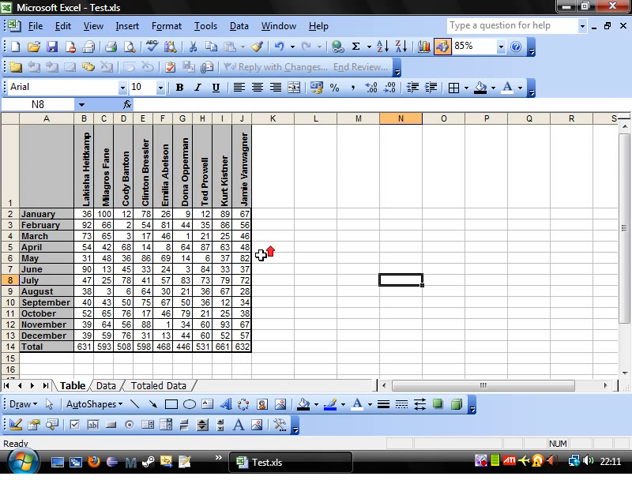
pyautogui.moveTo(256, 180)
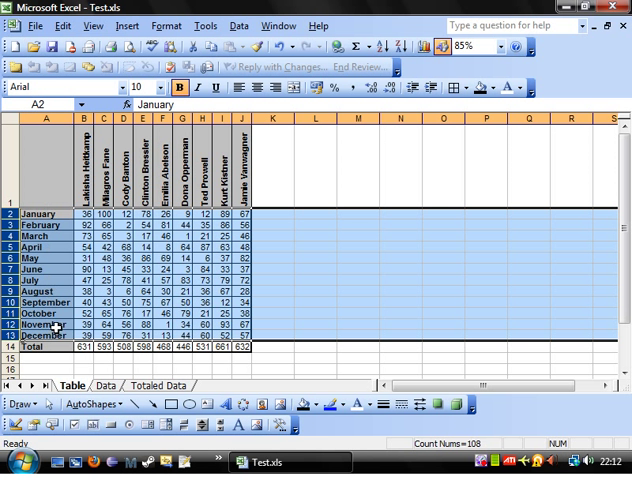
# Step: Group the January–December rows and collapse them to Total with the outline minus, then expand
pyautogui.click(239, 25)
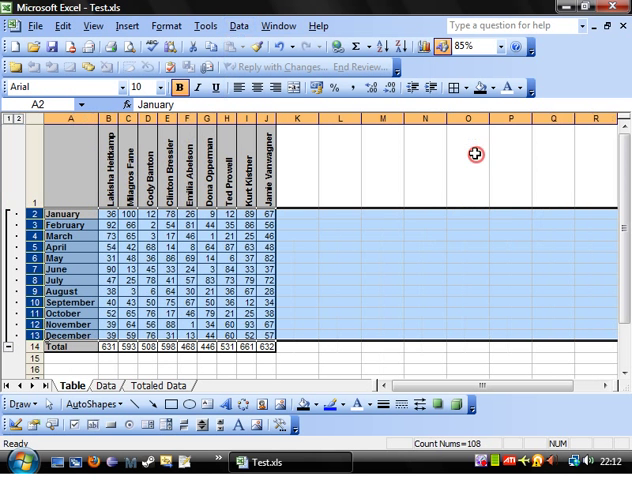
pyautogui.click(380, 280)
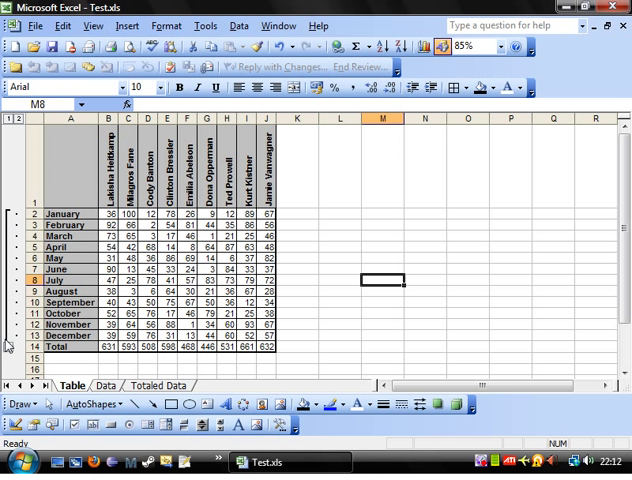
pyautogui.click(7, 213)
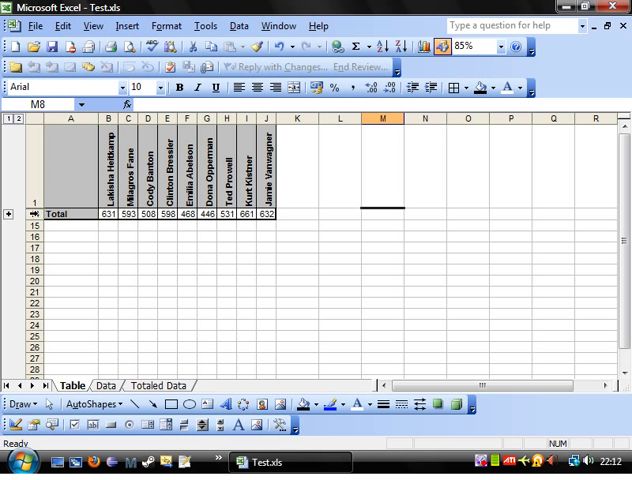
pyautogui.click(7, 214)
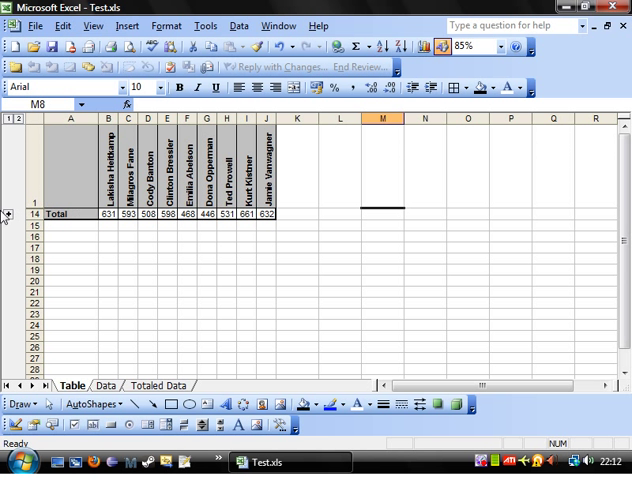
pyautogui.click(8, 214)
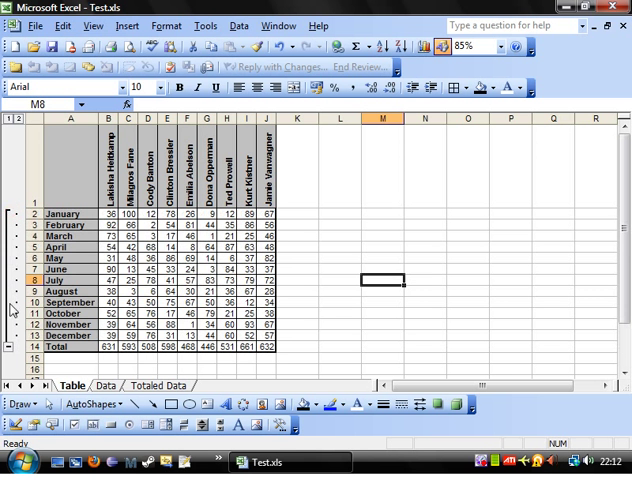
pyautogui.moveTo(18, 170)
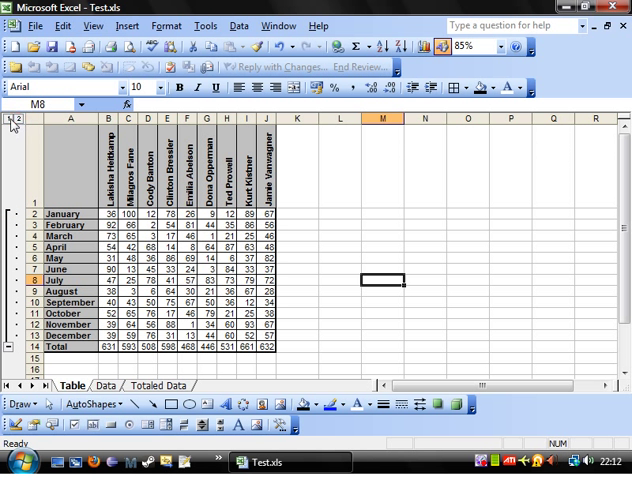
# Step: Collapse to totals with outline level 1 and expand every month with level 2
pyautogui.click(16, 120)
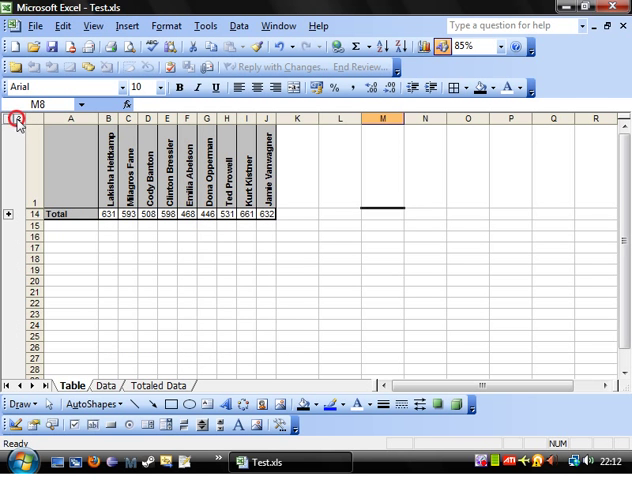
pyautogui.click(15, 119)
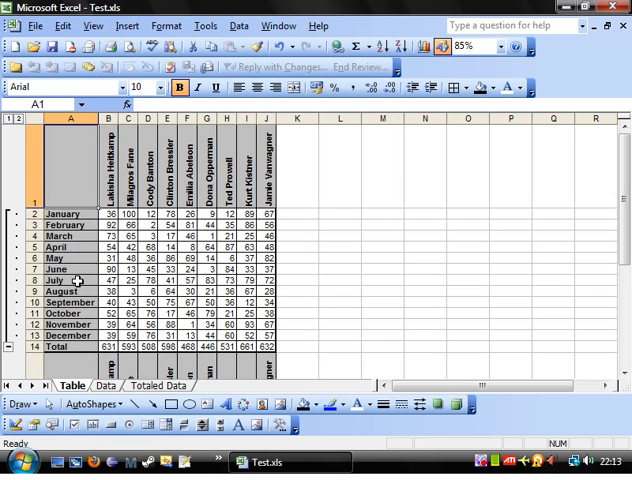
# Step: Scroll to the 2012 table and bring up row options for its heading row
pyautogui.click(70, 214)
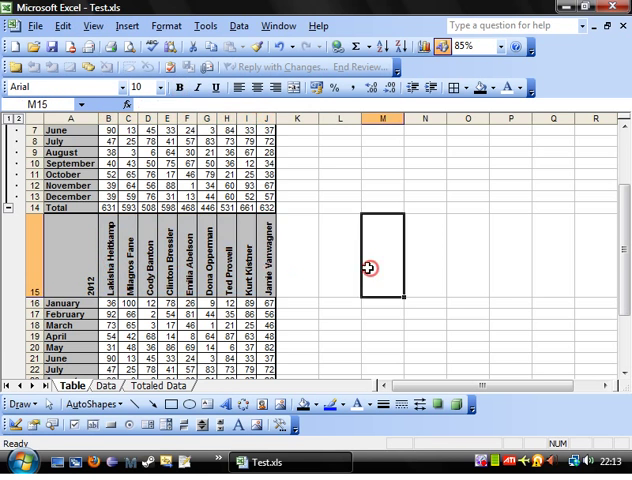
pyautogui.scroll(3)
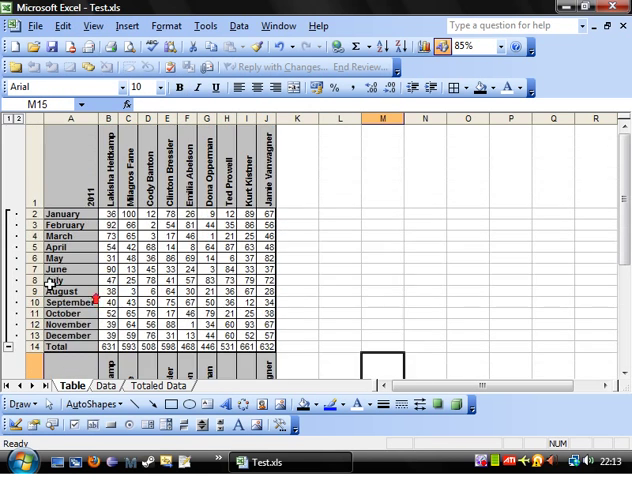
pyautogui.scroll(-3)
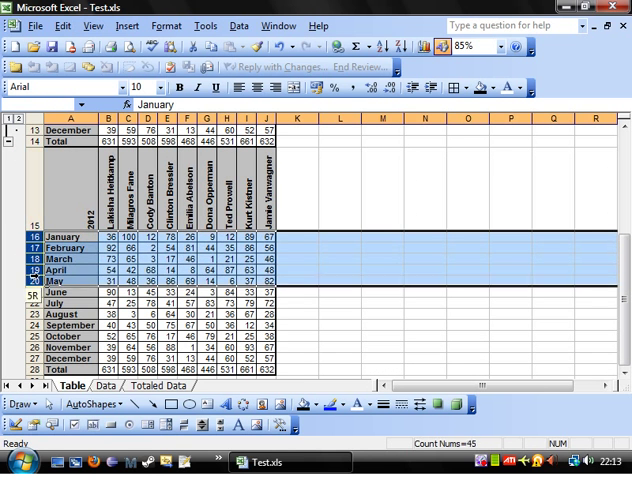
pyautogui.click(297, 281)
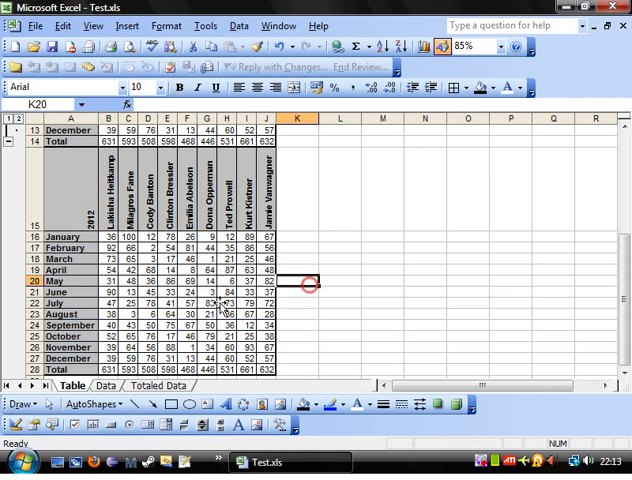
pyautogui.doubleClick(70, 368)
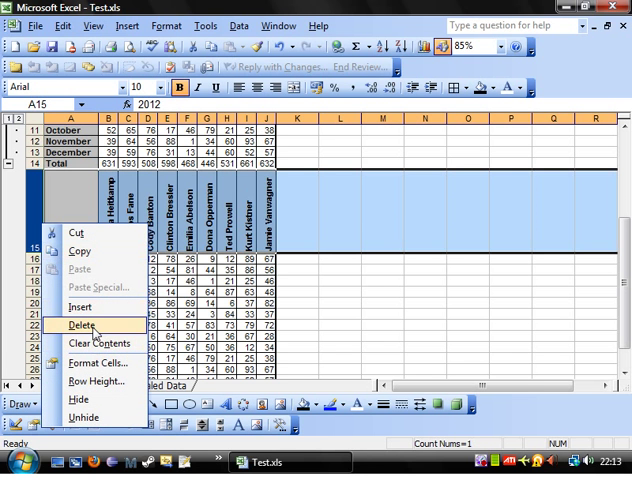
# Step: Delete the 2012 heading row so its months directly follow the 2011 Total row
pyautogui.click(80, 325)
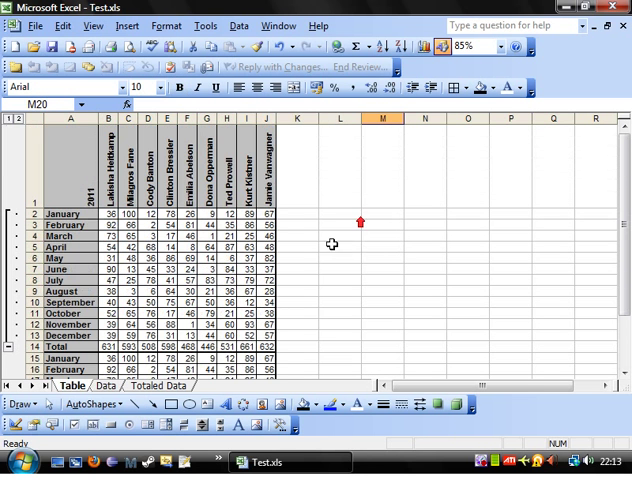
pyautogui.click(70, 205)
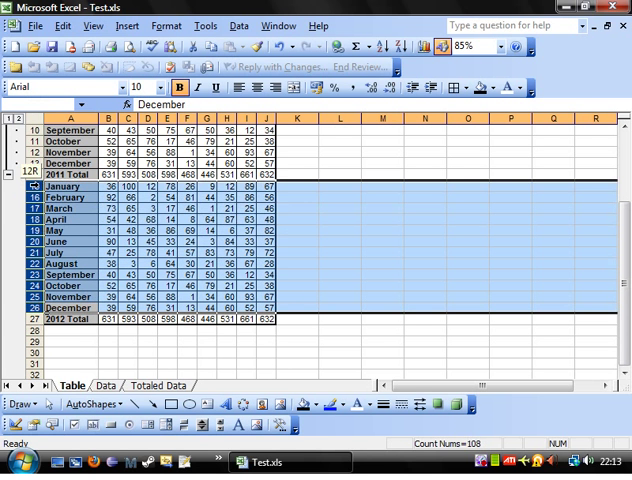
# Step: Group the 2012 month rows and test collapsing to the two totals and expanding all months
pyautogui.click(238, 25)
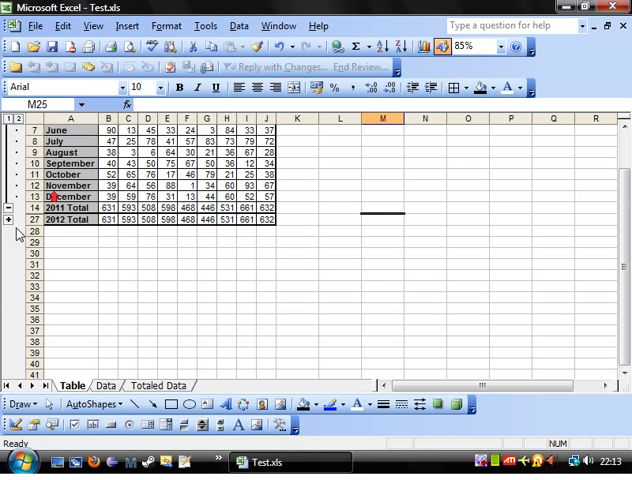
pyautogui.click(8, 220)
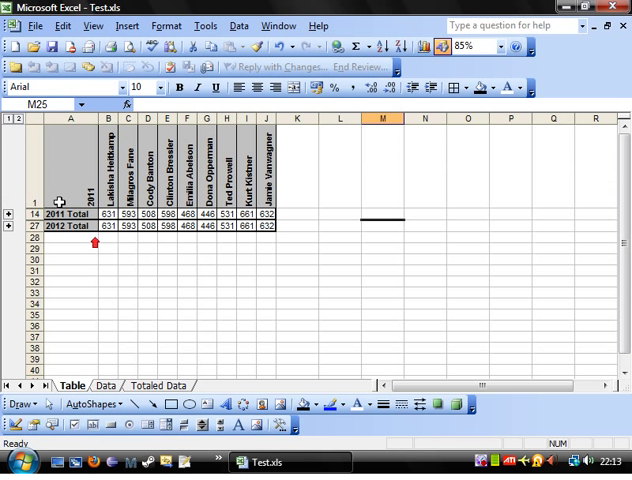
pyautogui.click(18, 122)
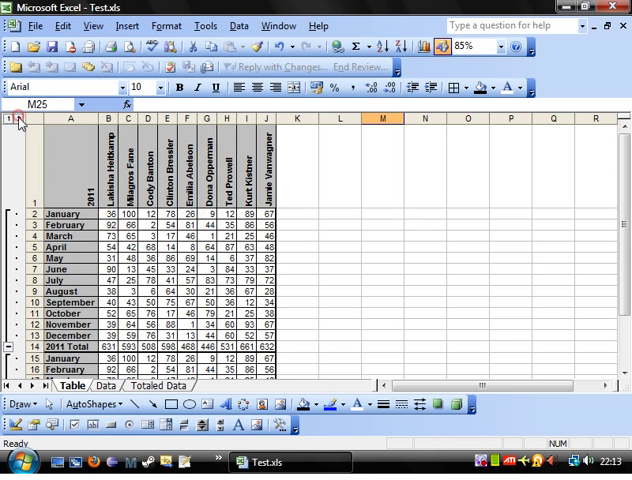
pyautogui.click(19, 120)
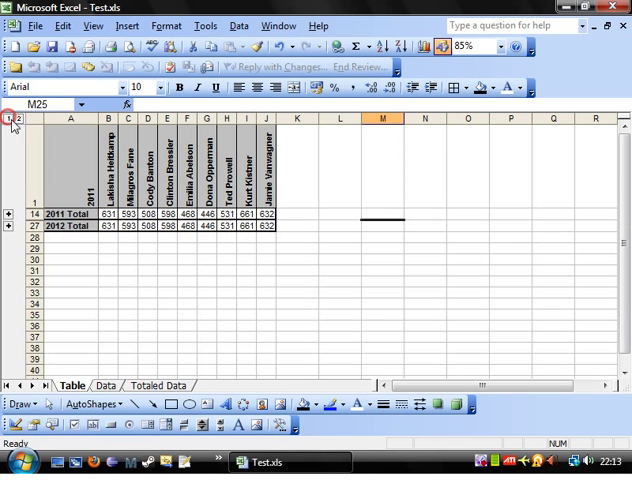
pyautogui.click(9, 214)
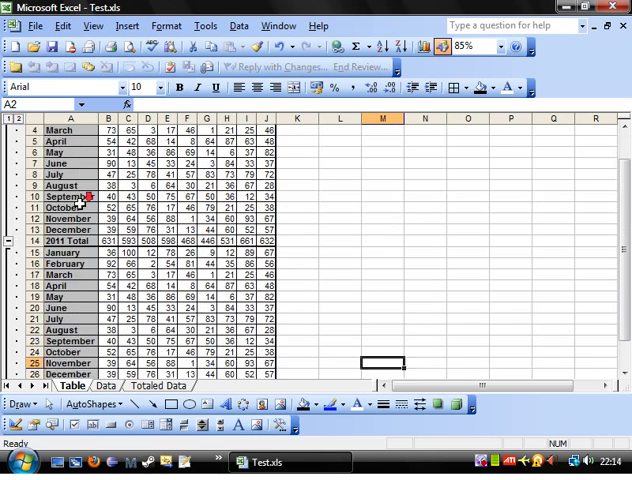
# Step: Label the row beneath 2012 Total as Grand Total
pyautogui.scroll(-3)
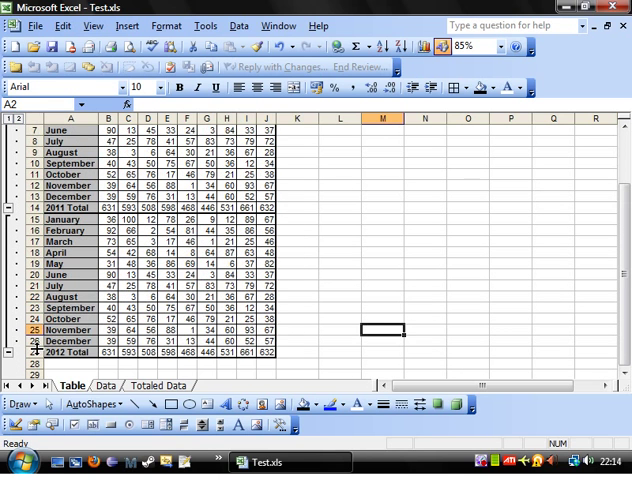
pyautogui.scroll(3)
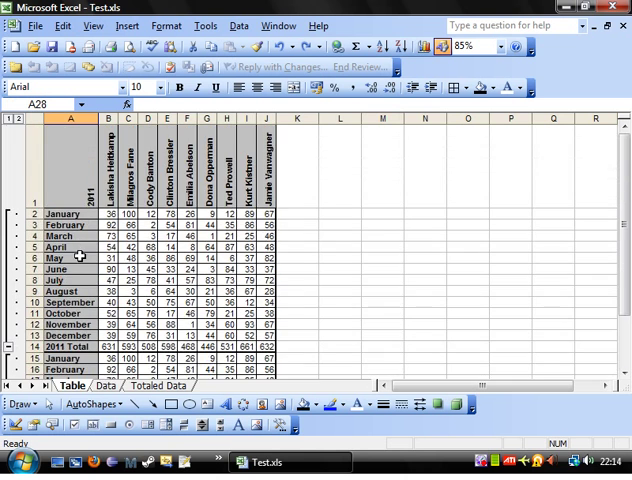
pyautogui.scroll(-3)
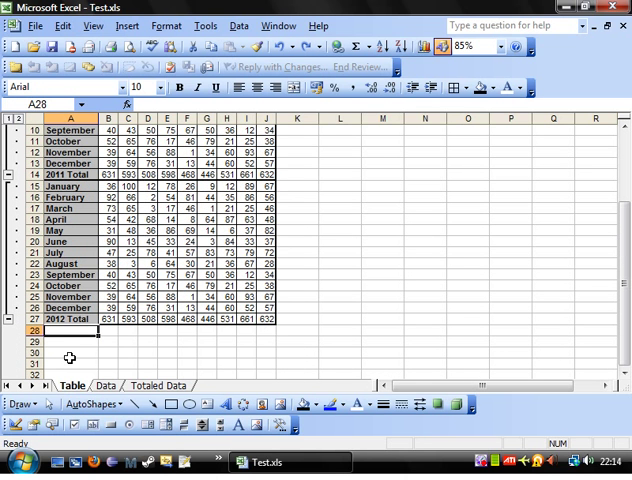
pyautogui.write('=G')
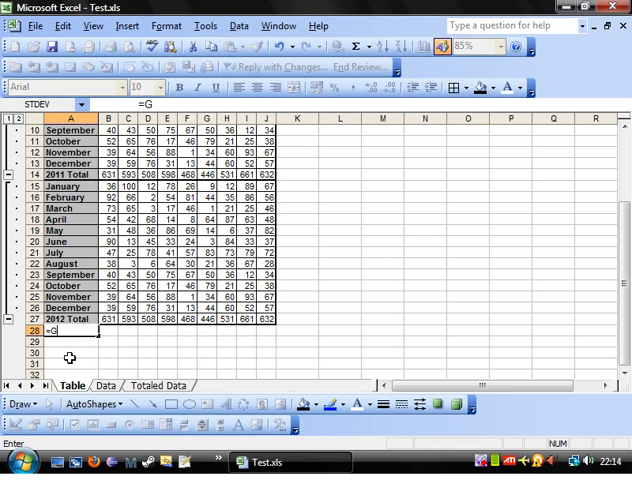
pyautogui.write('rand Total')
pyautogui.click(72, 341)
pyautogui.write('=')
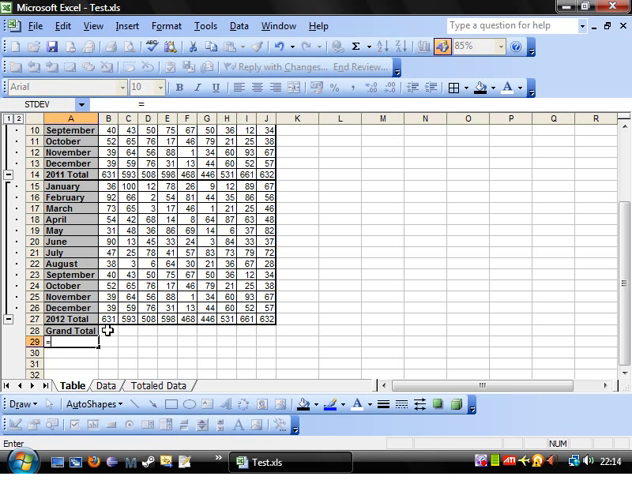
# Step: Enter =B27+B14 as the Grand Total and fill it right across every salesperson
pyautogui.click(108, 330)
pyautogui.write('=B27+B24')
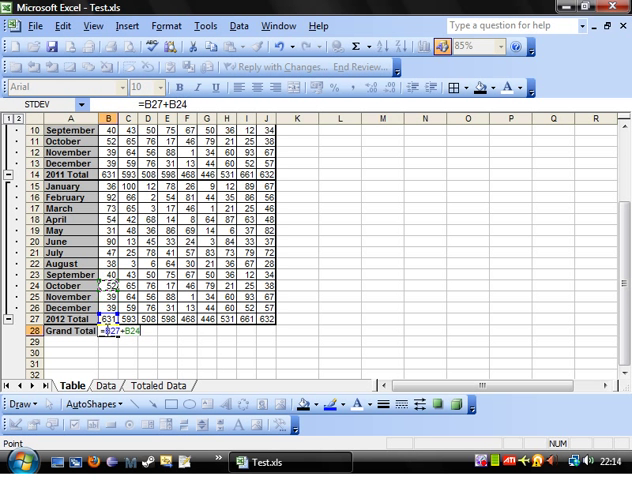
pyautogui.press('Return')
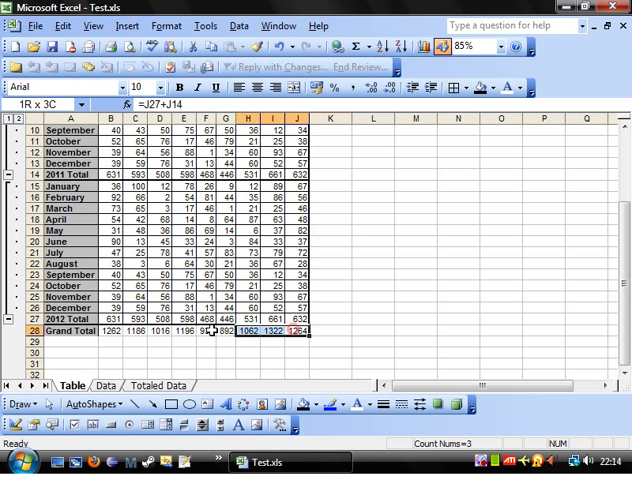
pyautogui.click(467, 88)
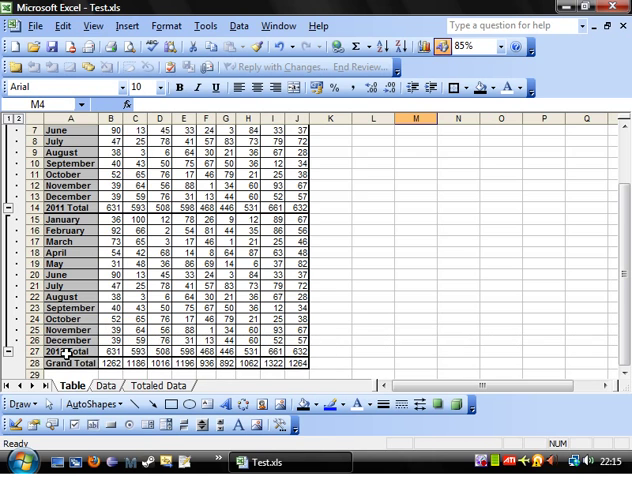
# Step: Group rows 2–27 into an outer outline level above Grand Total via Data > Group and Outline
pyautogui.click(9, 285)
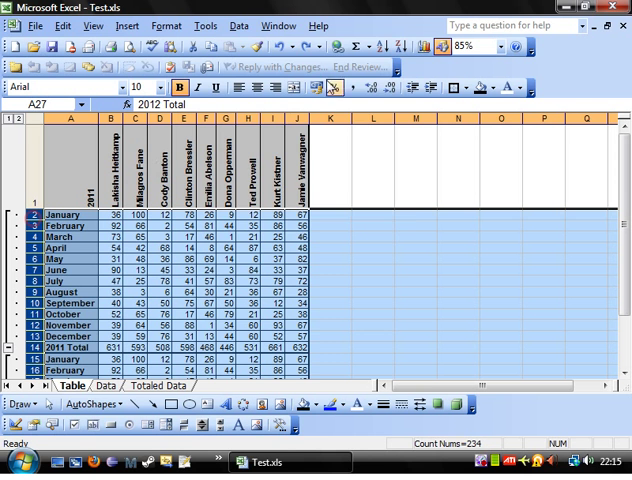
pyautogui.click(238, 25)
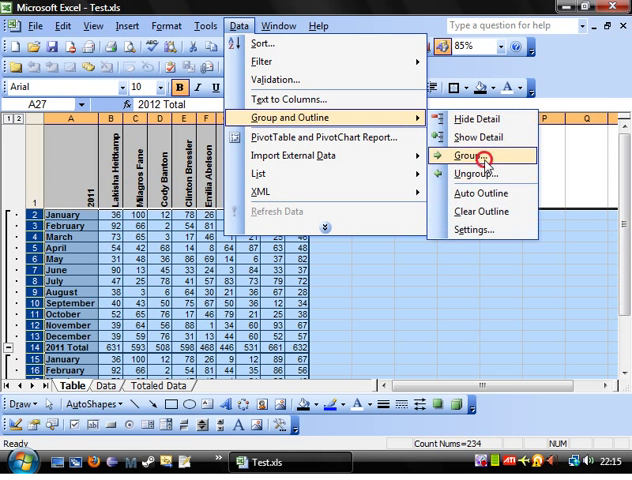
pyautogui.click(467, 155)
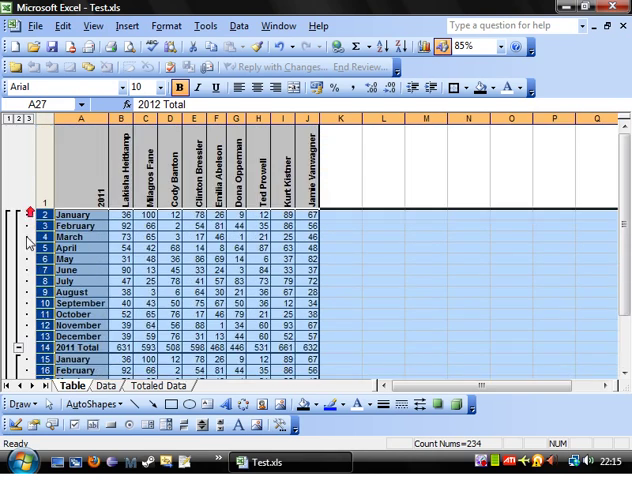
pyautogui.scroll(-3)
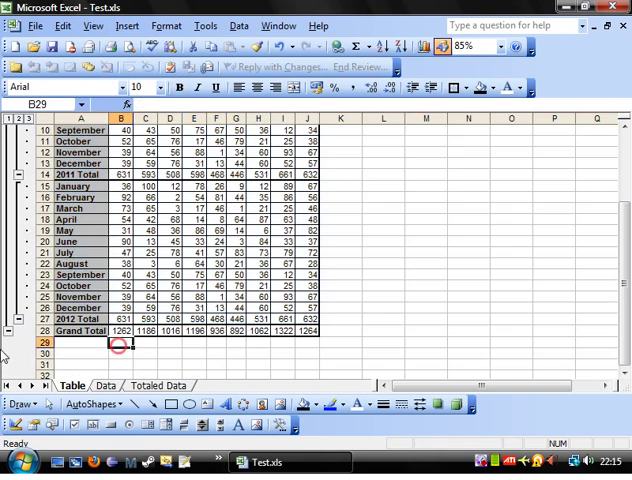
pyautogui.click(11, 328)
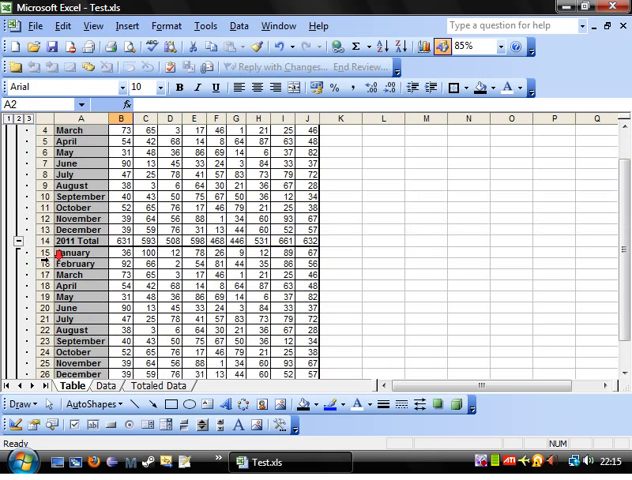
pyautogui.click(18, 120)
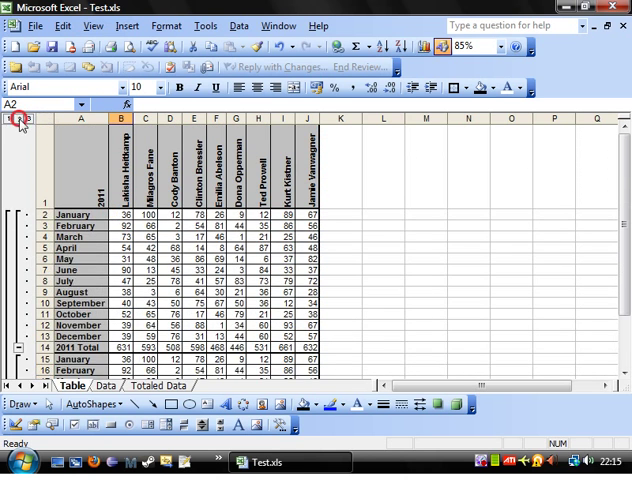
pyautogui.click(31, 119)
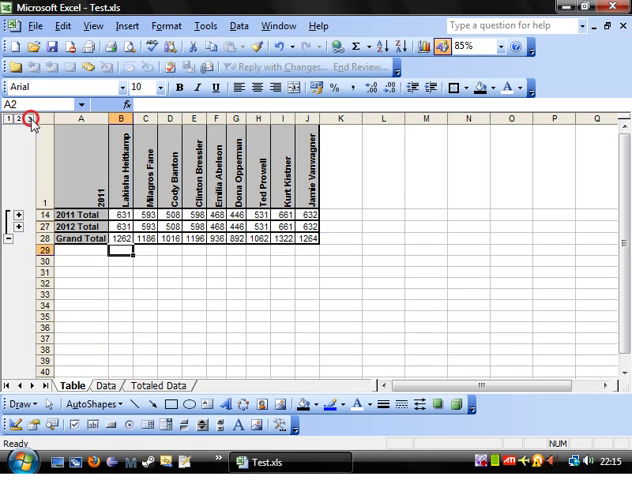
pyautogui.click(19, 120)
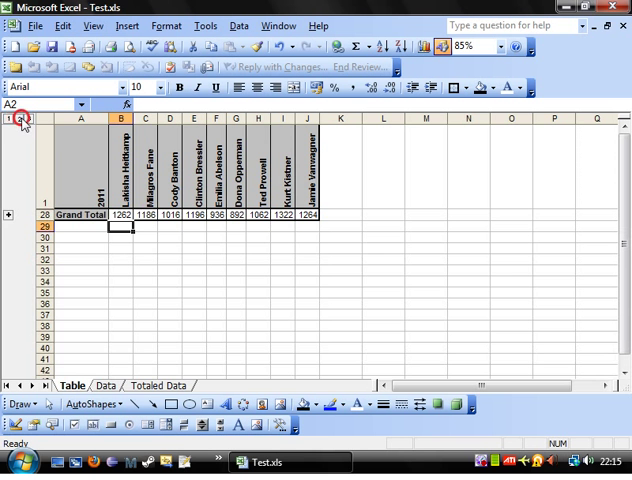
pyautogui.click(8, 214)
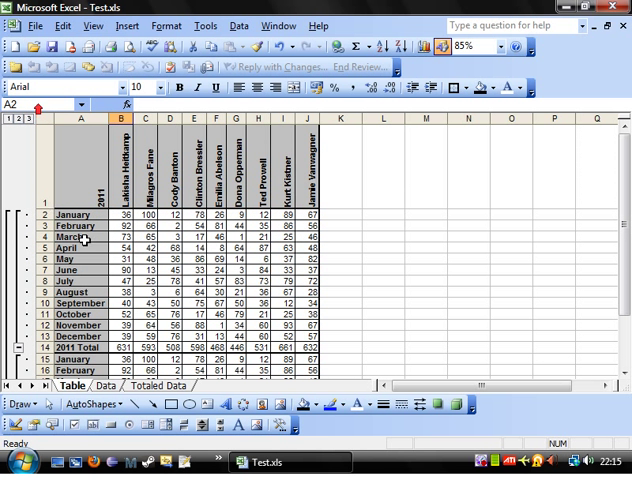